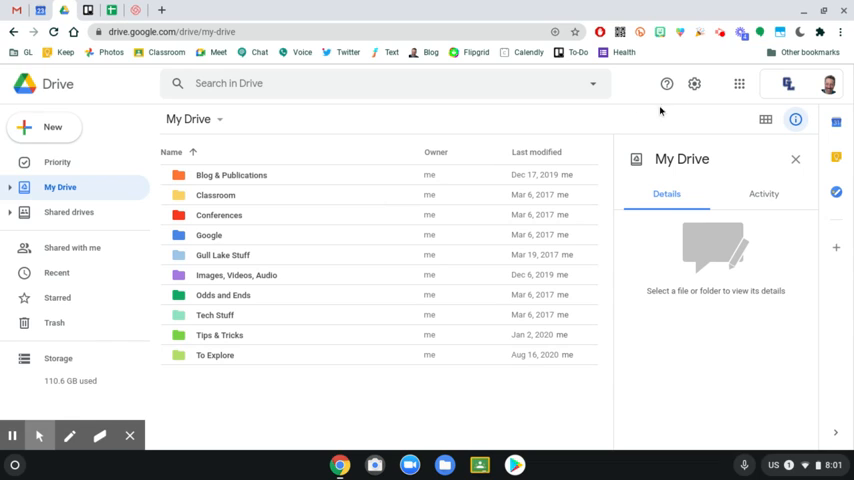
{"action": "mouse_move", "coordinate": [696, 82]}
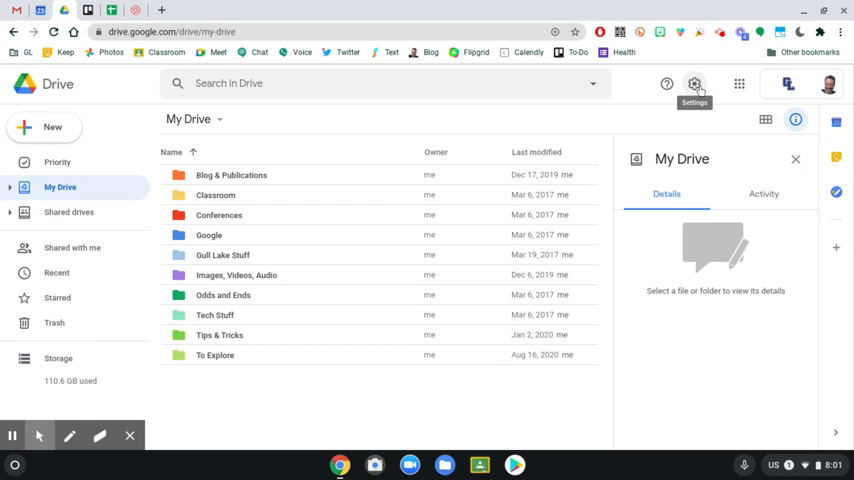
Step: Bring up the gear menu showing Settings and keyboard shortcuts options
{"action": "left_click", "coordinate": [696, 82]}
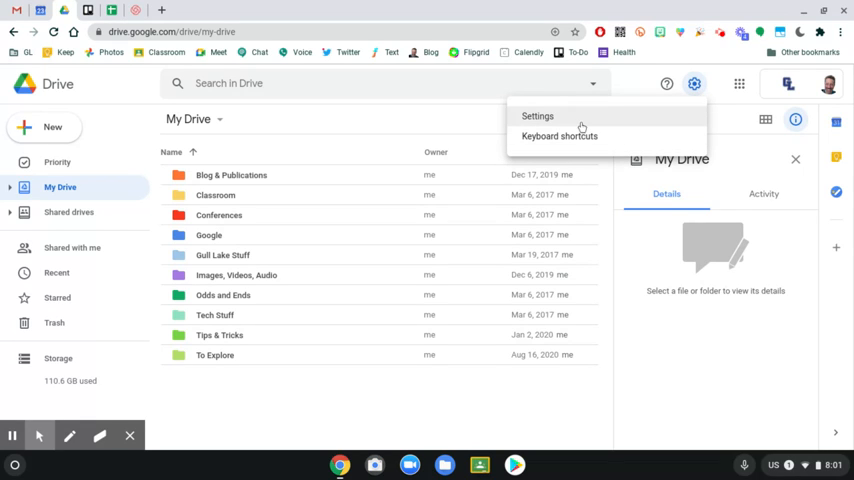
Step: Enable the Offline checkbox in Drive's General settings for Docs, Sheets and Slides editing
{"action": "left_click", "coordinate": [536, 116]}
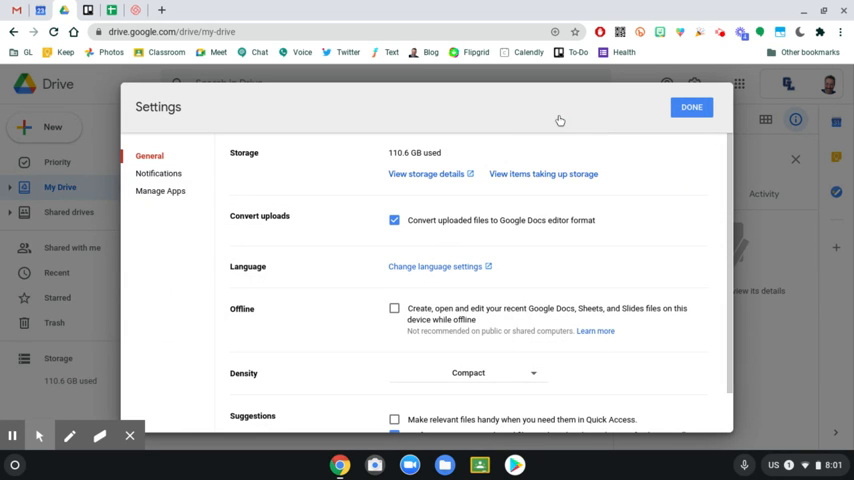
{"action": "mouse_move", "coordinate": [360, 376]}
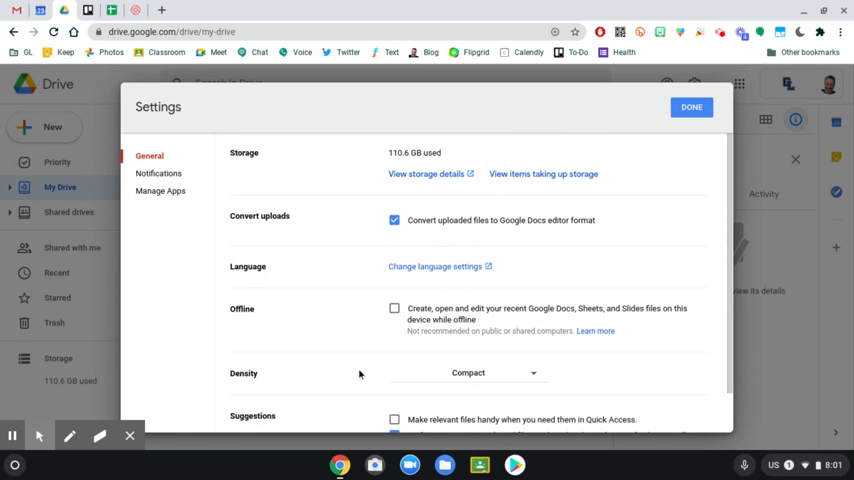
{"action": "mouse_move", "coordinate": [248, 328]}
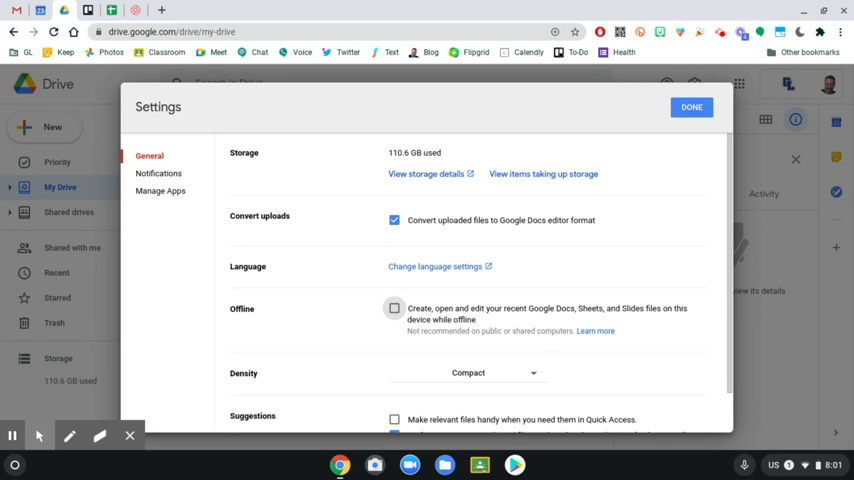
{"action": "left_click", "coordinate": [392, 308]}
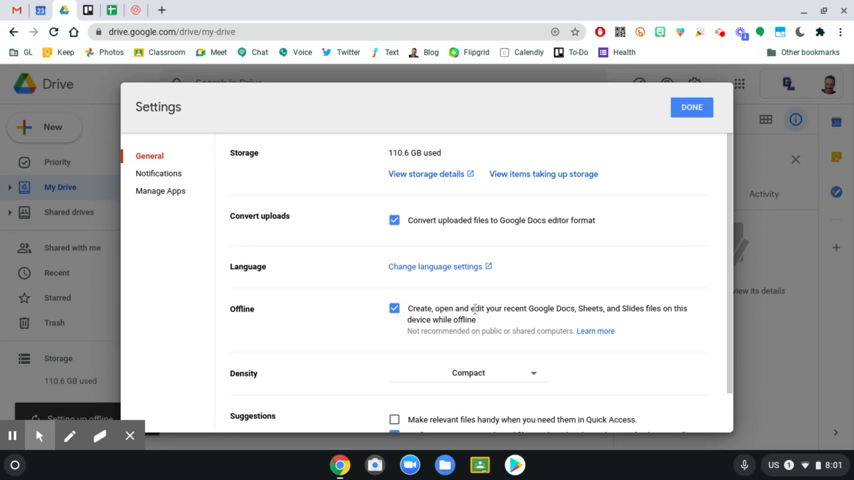